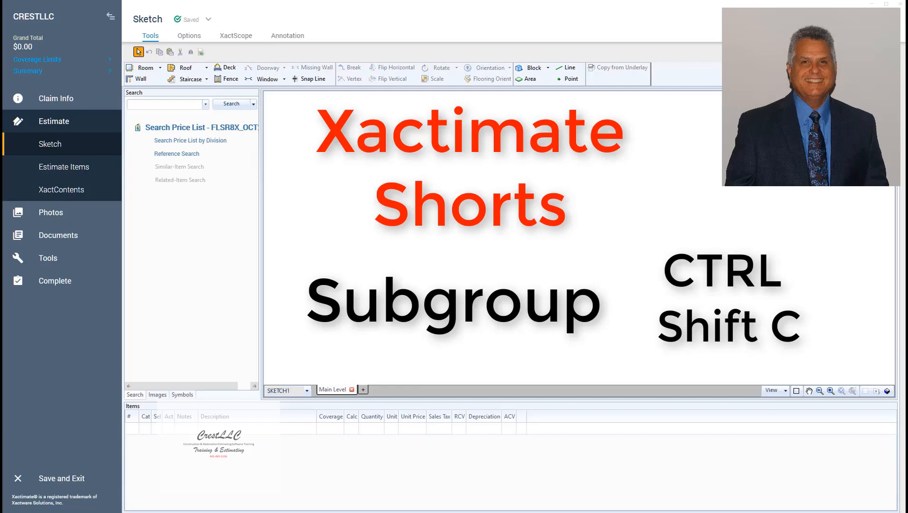
Close the Search Price List pane to reveal the Bedroom and Closet sketch.
{"action": "key", "text": "ctrl+shift+c"}
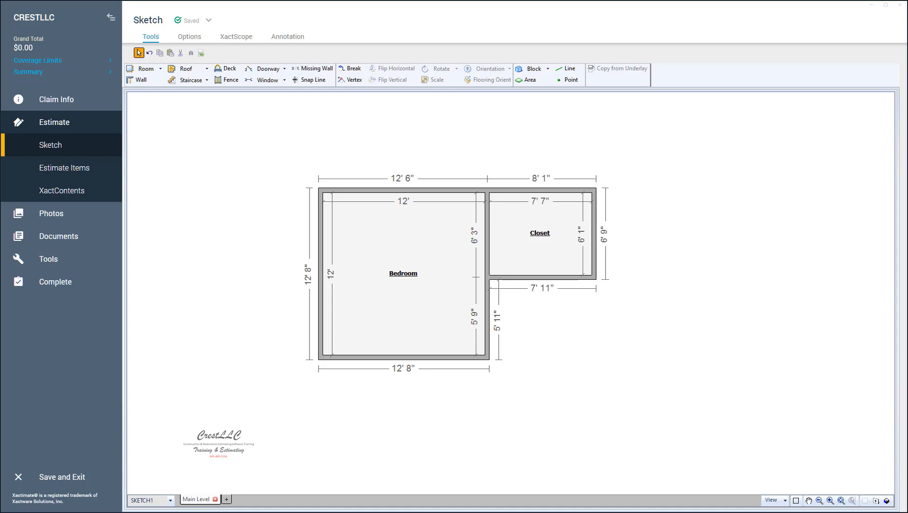
{"action": "key", "text": "ctrl+shift+c"}
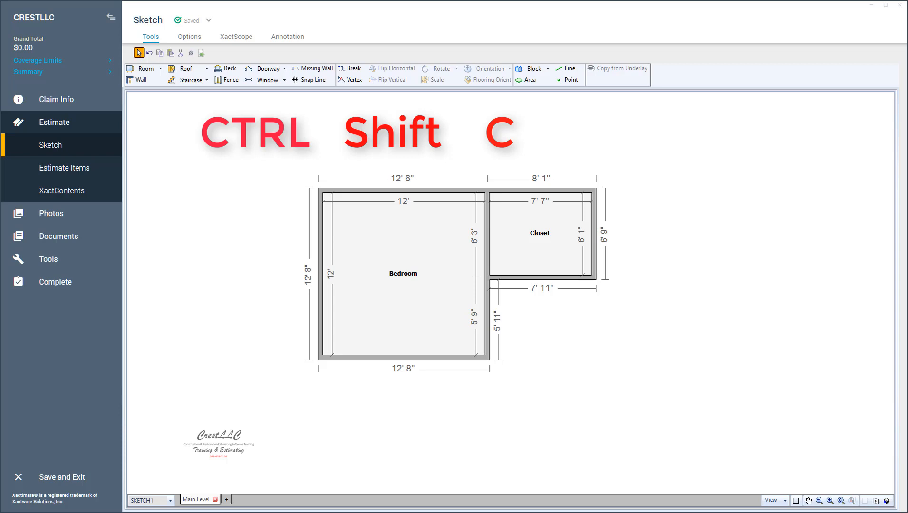
{"action": "key", "text": "ctrl+shift+c"}
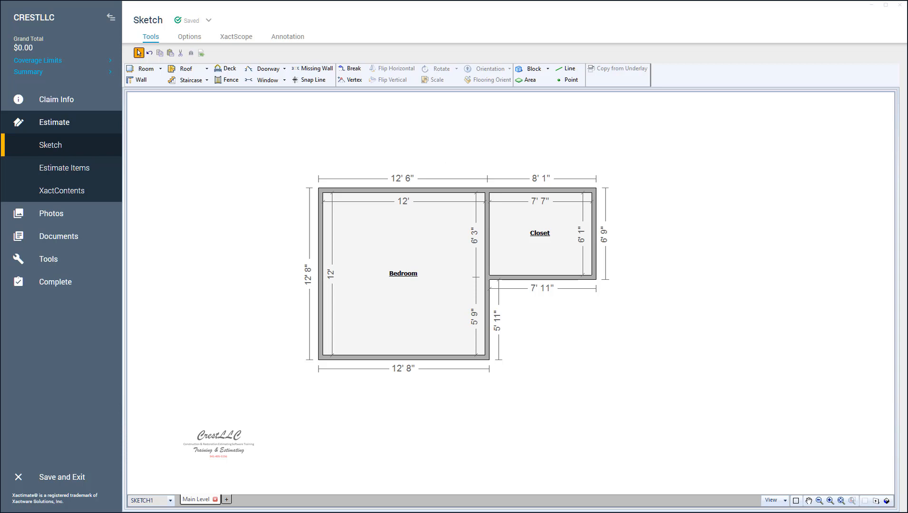
Select the Bedroom and Closet together so the Closet is tagged (1).
{"action": "left_click", "coordinate": [403, 273]}
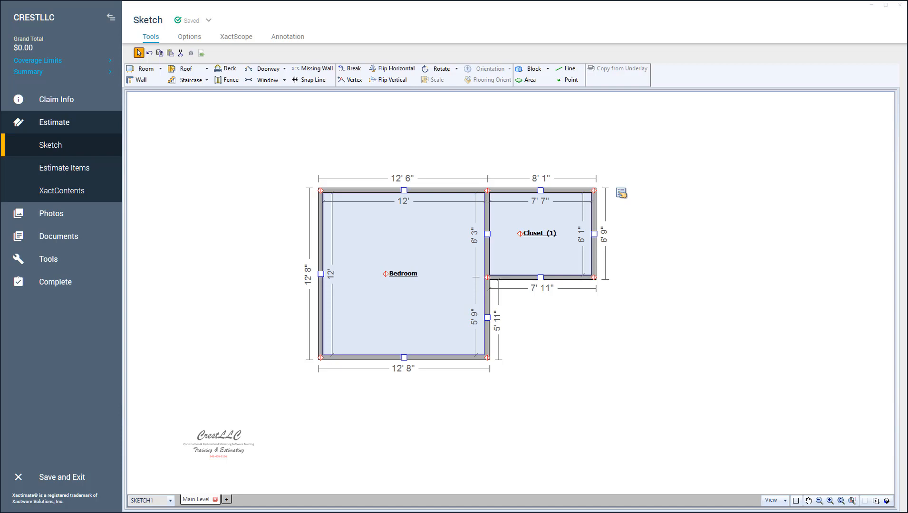
{"action": "mouse_move", "coordinate": [500, 333]}
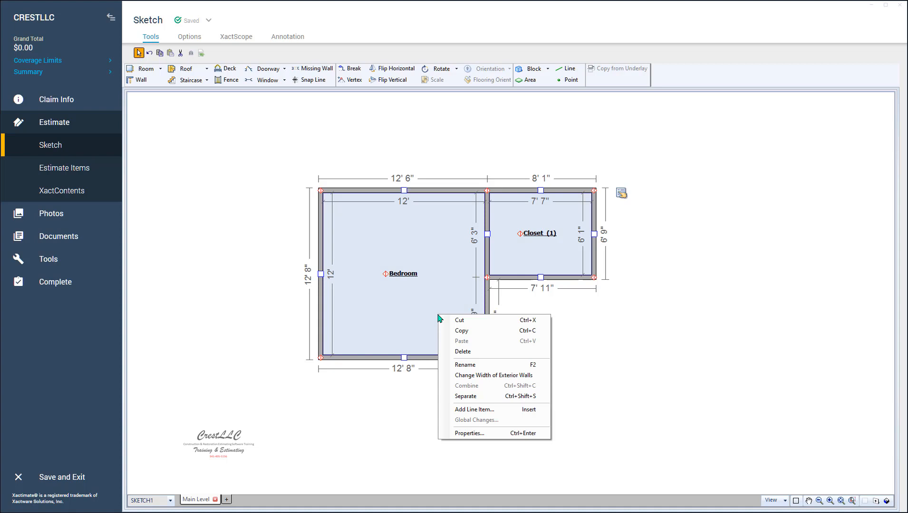
{"action": "mouse_move", "coordinate": [492, 375]}
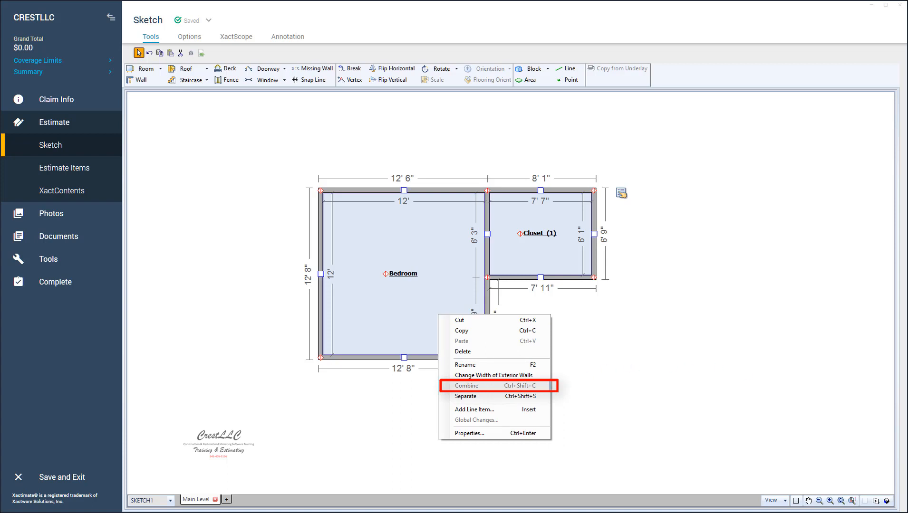
Combine the Bedroom and Closet into one L-shaped room named Room1.
{"action": "left_click", "coordinate": [465, 385]}
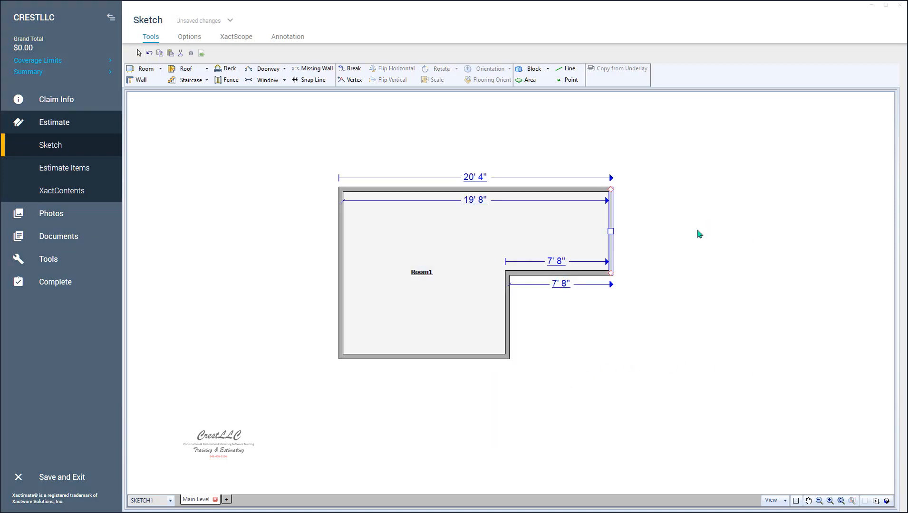
Adjust the combined room's walls so Room1 and Room2 areas show full dimensions.
{"action": "left_click", "coordinate": [369, 200]}
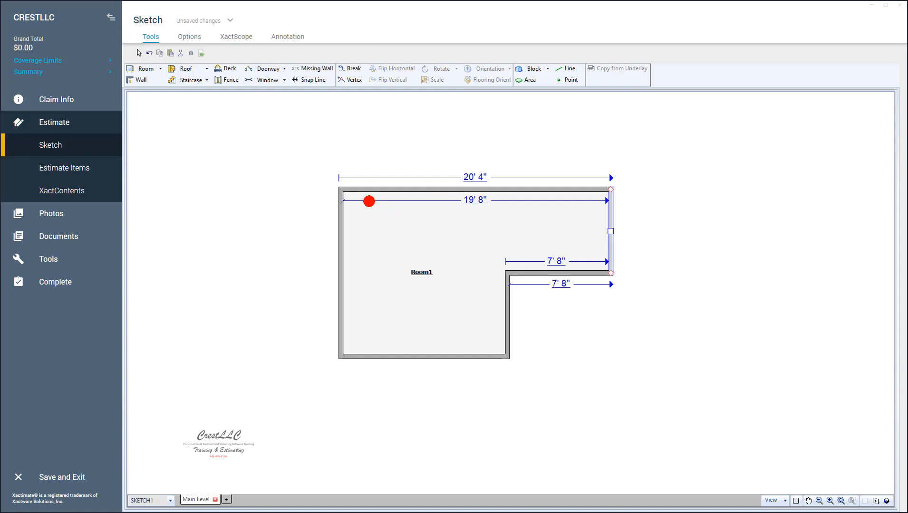
{"action": "left_click_drag", "start_coordinate": [367, 201], "coordinate": [341, 191]}
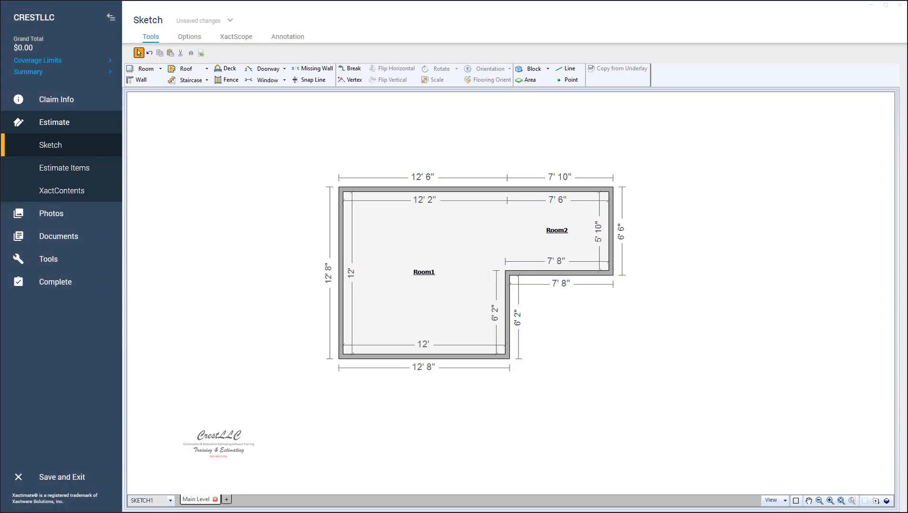
{"action": "left_click", "coordinate": [420, 272]}
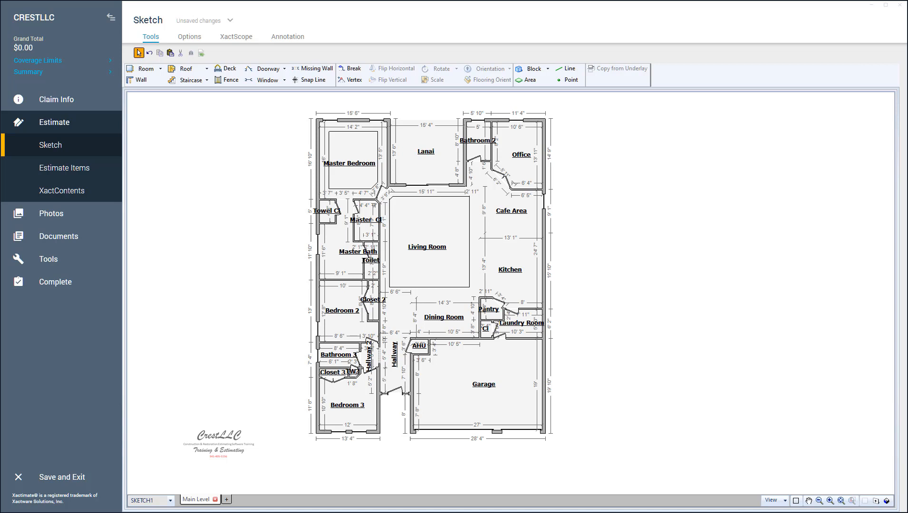
{"action": "mouse_move", "coordinate": [697, 427]}
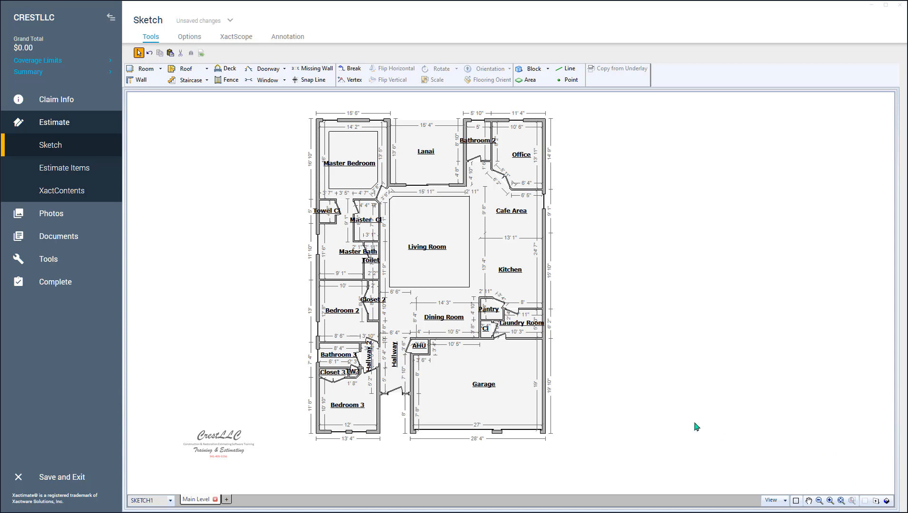
Combine the house floor-plan rooms into a subgroup with numbered labels like Kitchen (7).
{"action": "left_click", "coordinate": [518, 153]}
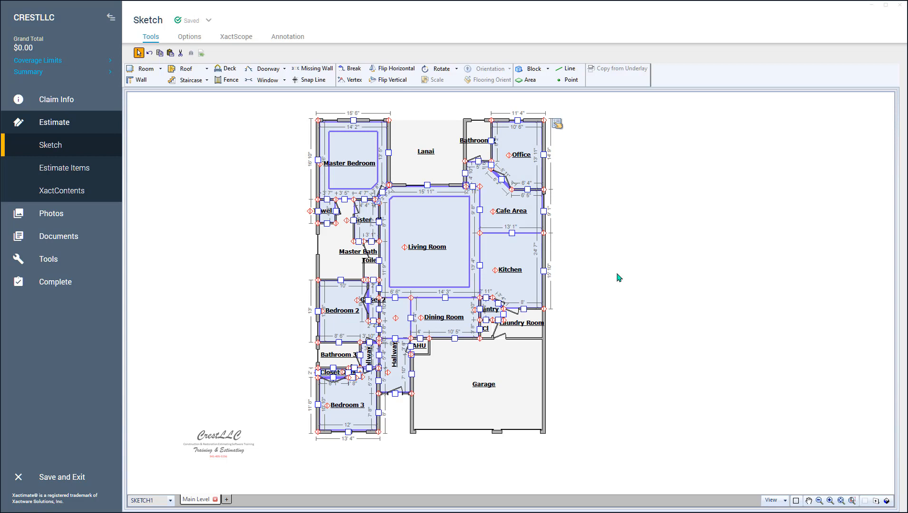
{"action": "key", "text": "ctrl+shift+c"}
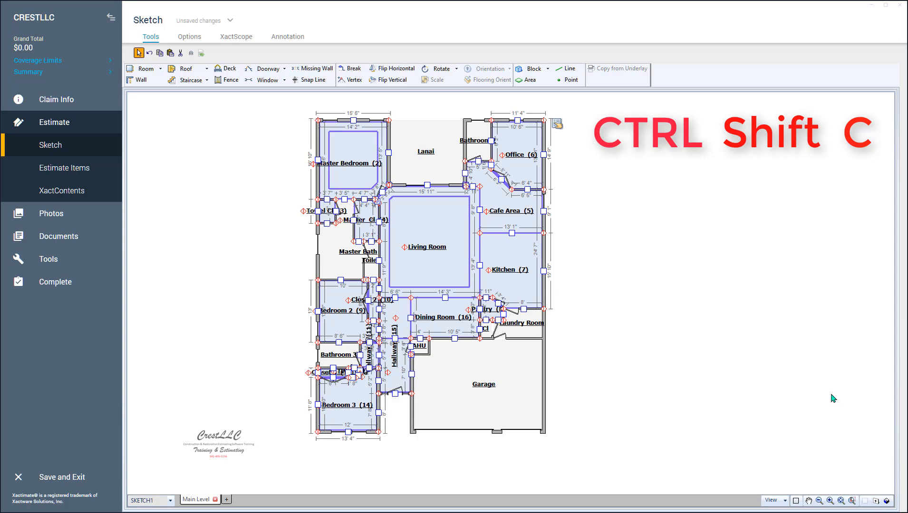
{"action": "key", "text": "ctrl+shift+c"}
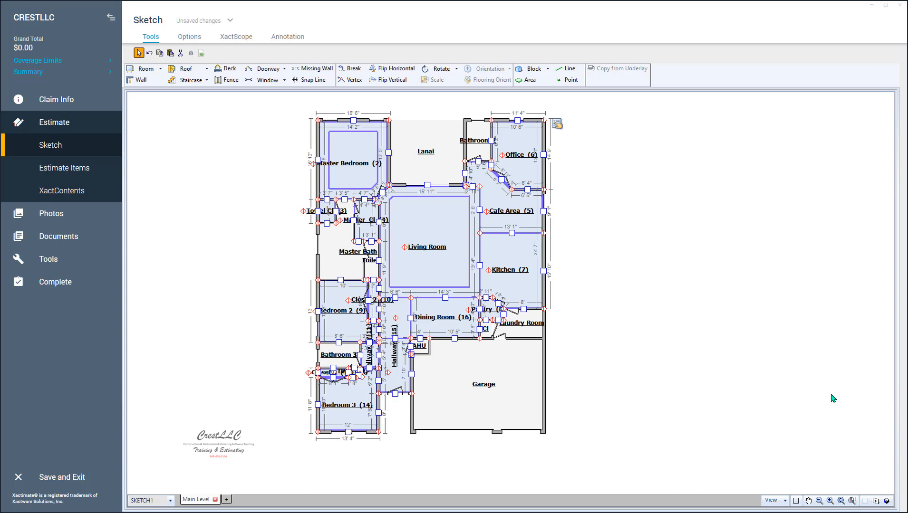